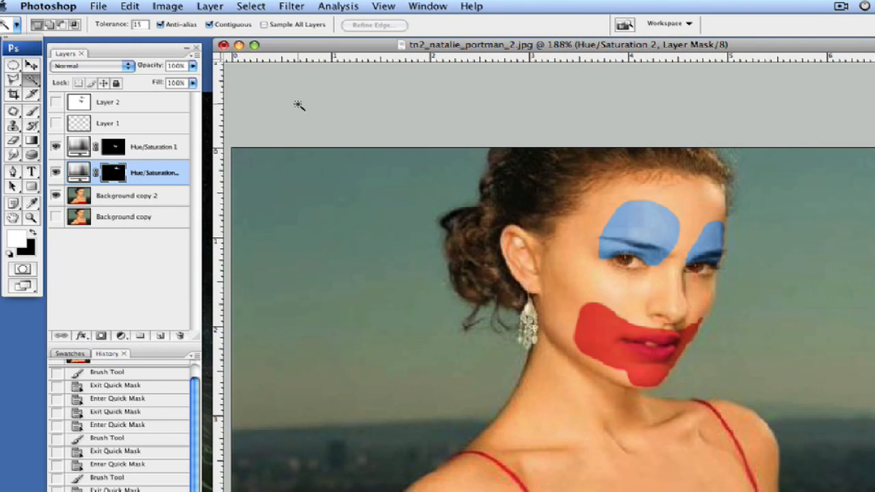
mouse_move(145, 114)
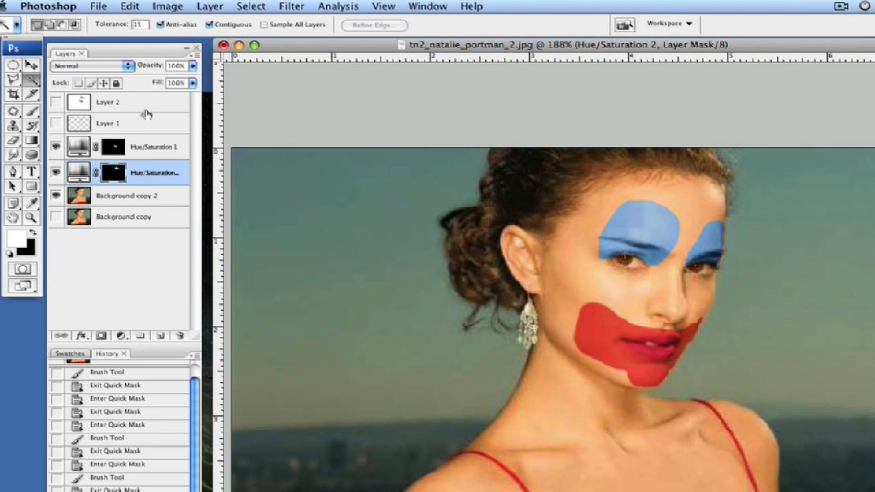
mouse_move(576, 273)
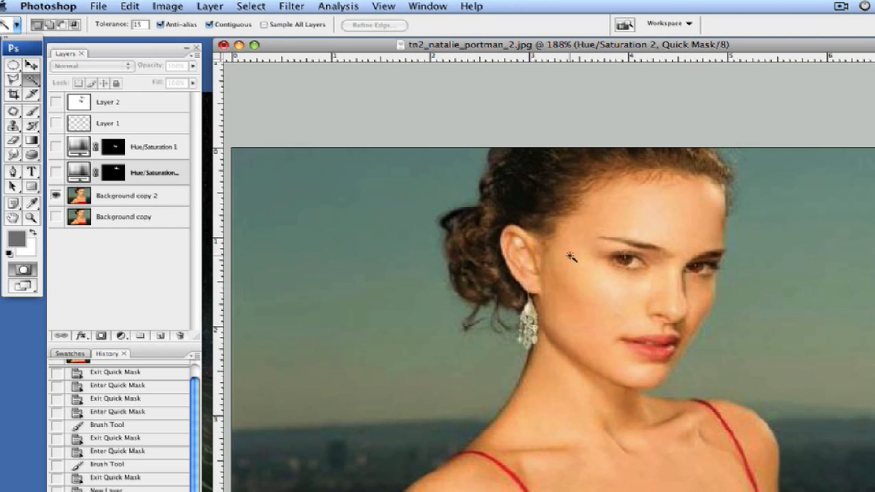
Make the Brush the active tool and Background copy 2 the working layer
left_click(153, 172)
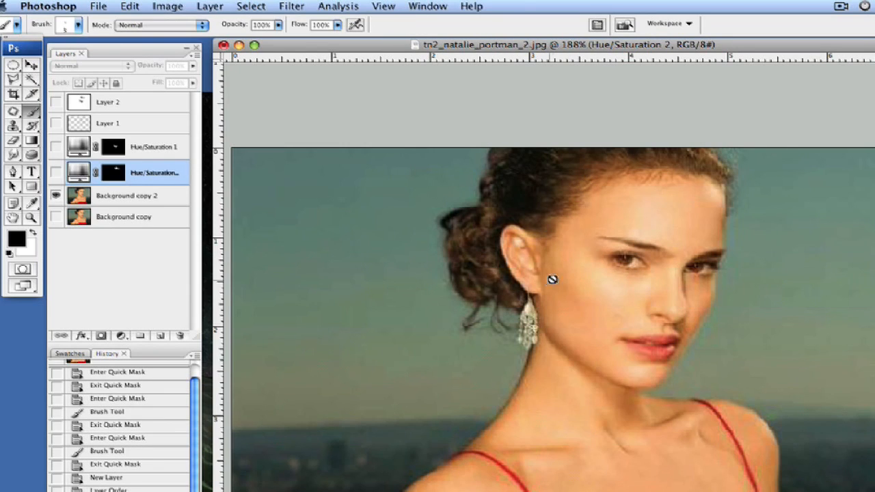
left_click(126, 195)
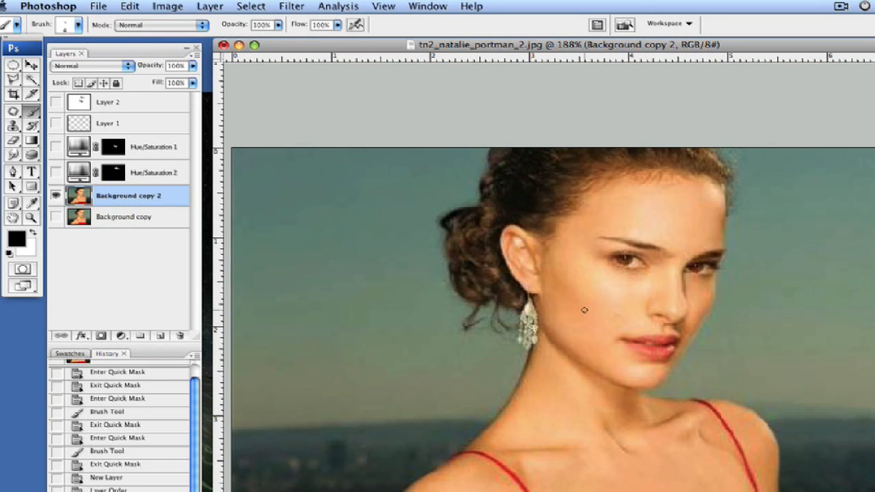
mouse_move(567, 424)
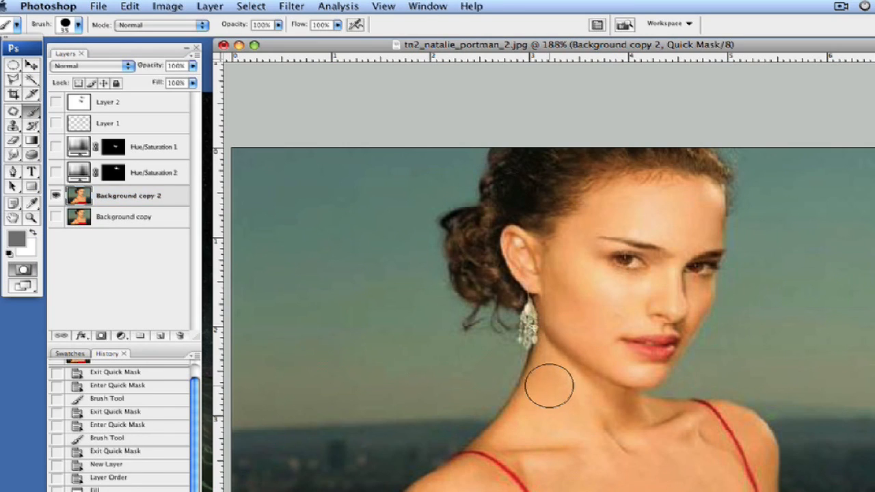
Brush red Quick Mask over the neck, cheek, temple, forehead to the hairline, and lower face and chin
left_click_drag(547, 388, 572, 316)
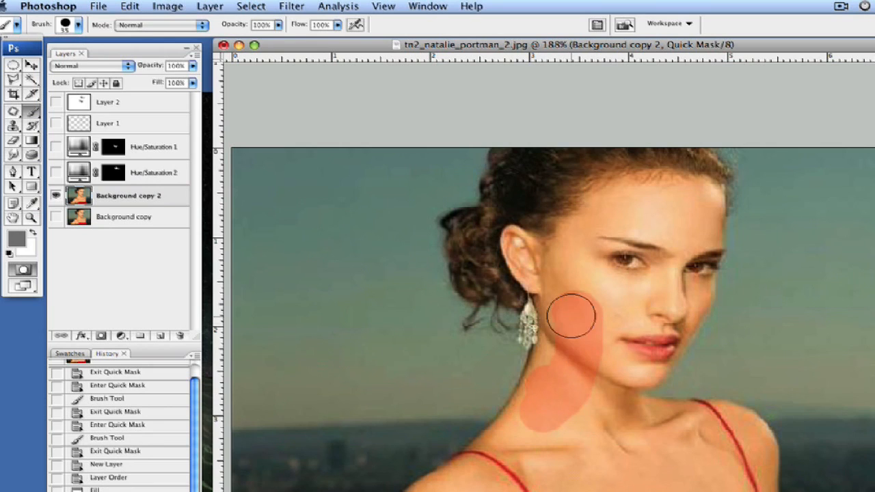
left_click_drag(571, 316, 601, 218)
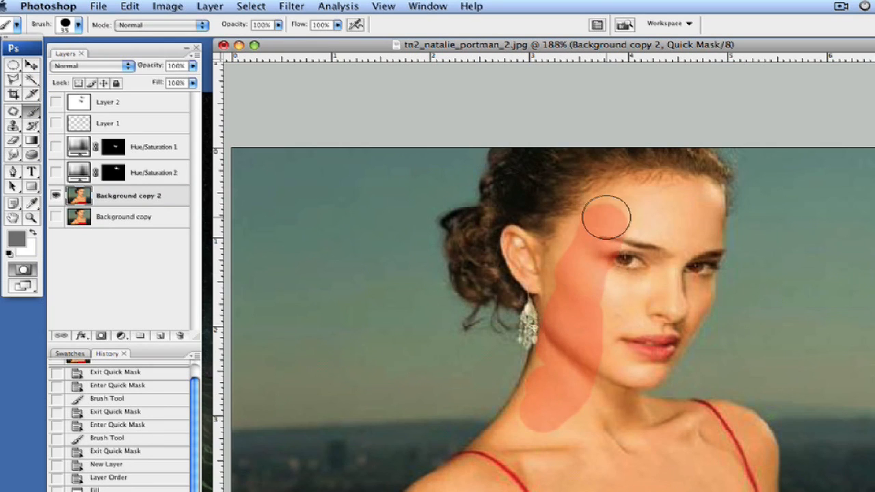
left_click_drag(604, 219, 683, 194)
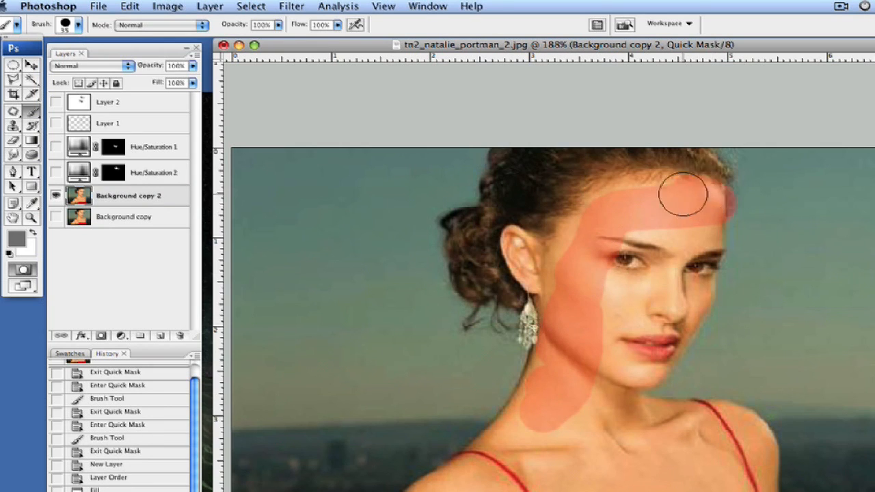
left_click_drag(683, 194, 585, 225)
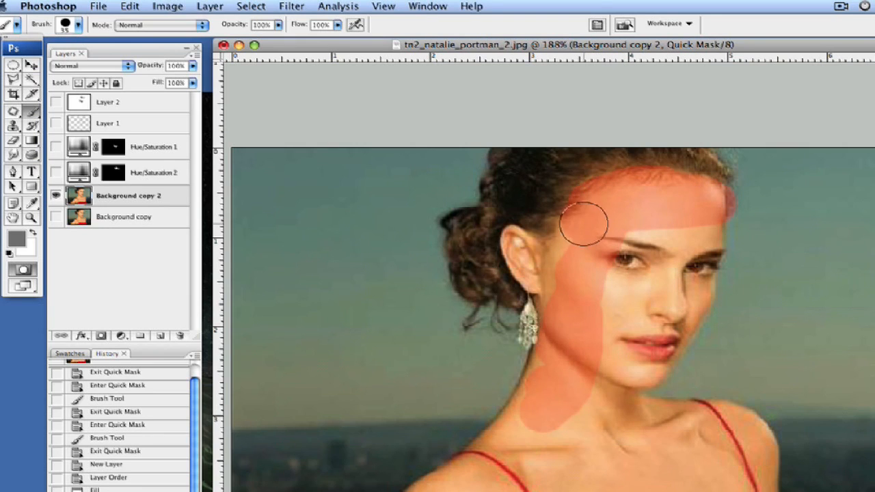
left_click_drag(581, 224, 547, 280)
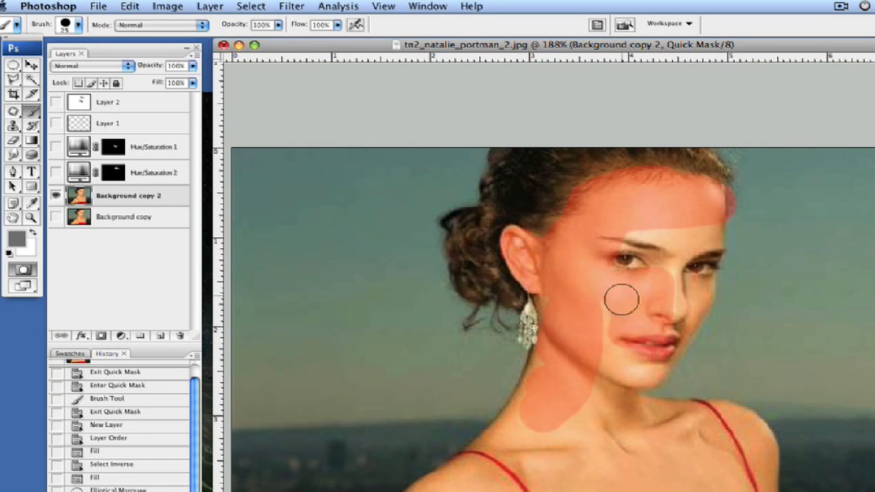
left_click_drag(621, 300, 640, 374)
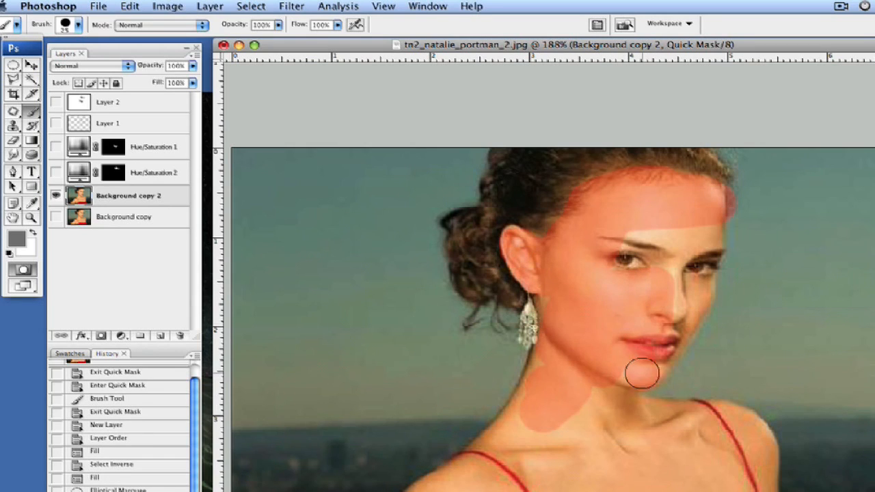